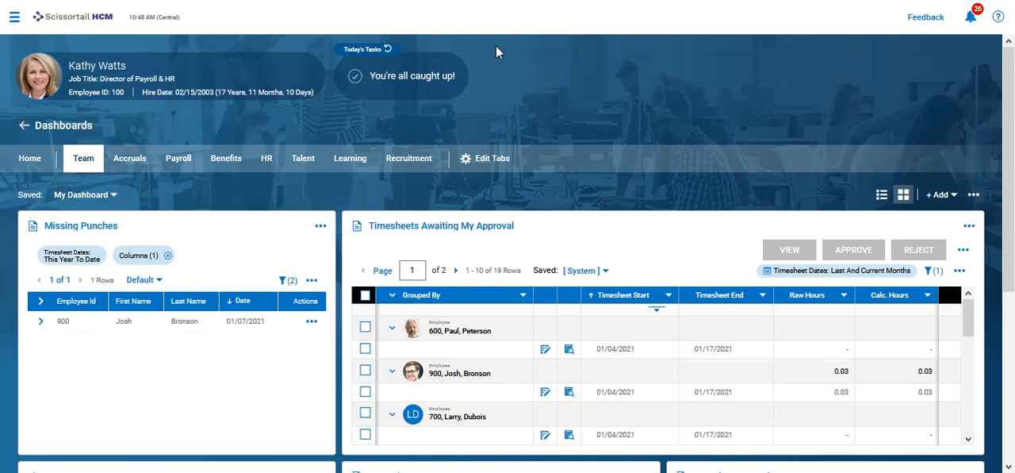
{"action": "mouse_move", "coordinate": [176, 139]}
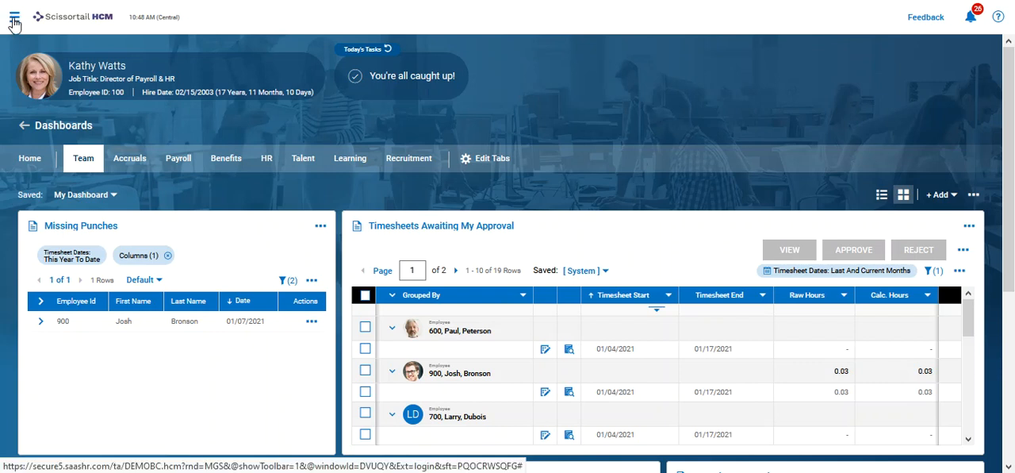
Step: Search the navigation menu for 'notif' and go to the Company Notifications settings page
{"action": "left_click", "coordinate": [14, 17]}
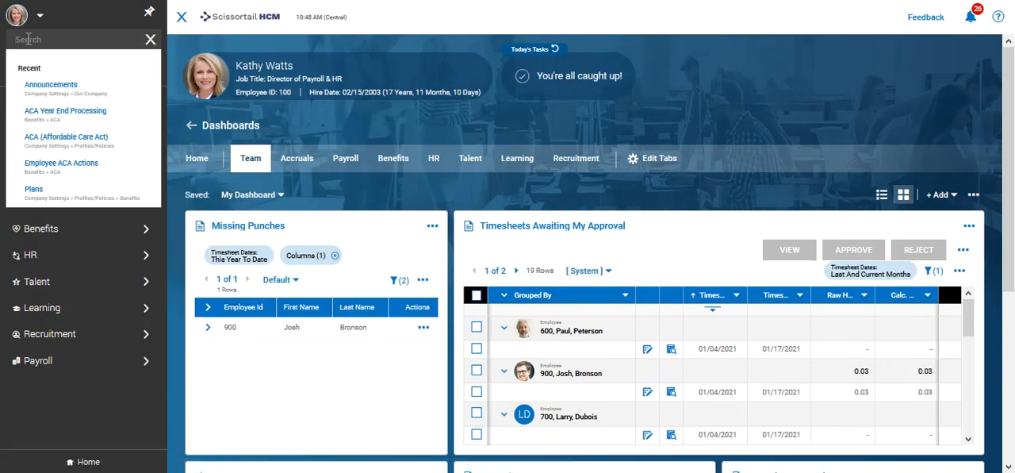
{"action": "type", "text": "notif"}
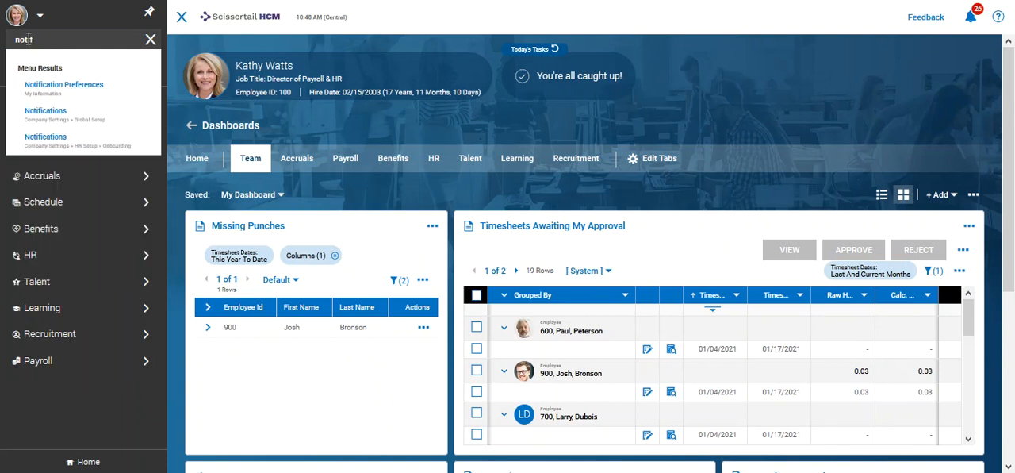
{"action": "type", "text": "notif"}
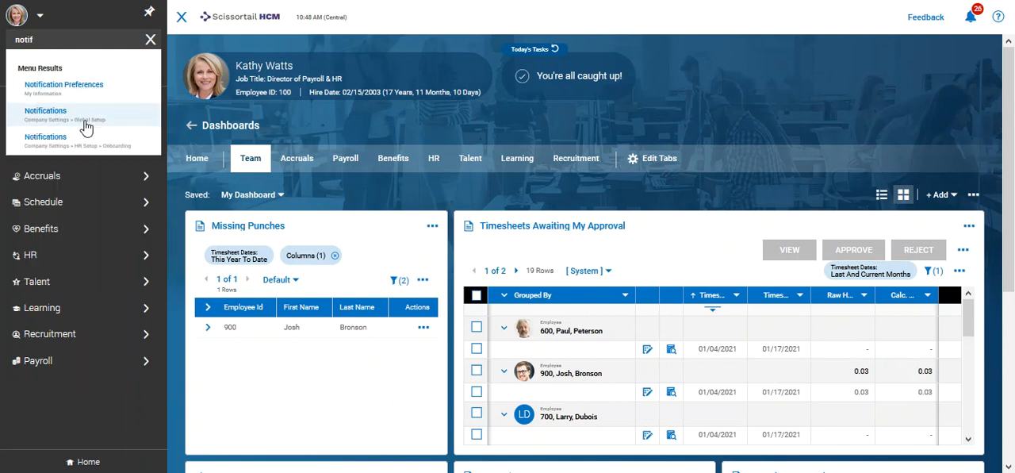
{"action": "left_click", "coordinate": [45, 114]}
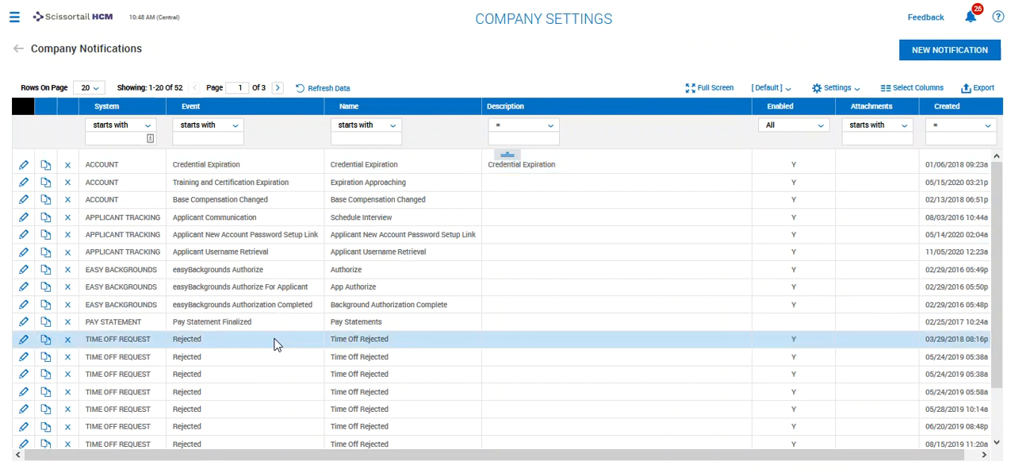
{"action": "left_click", "coordinate": [214, 217]}
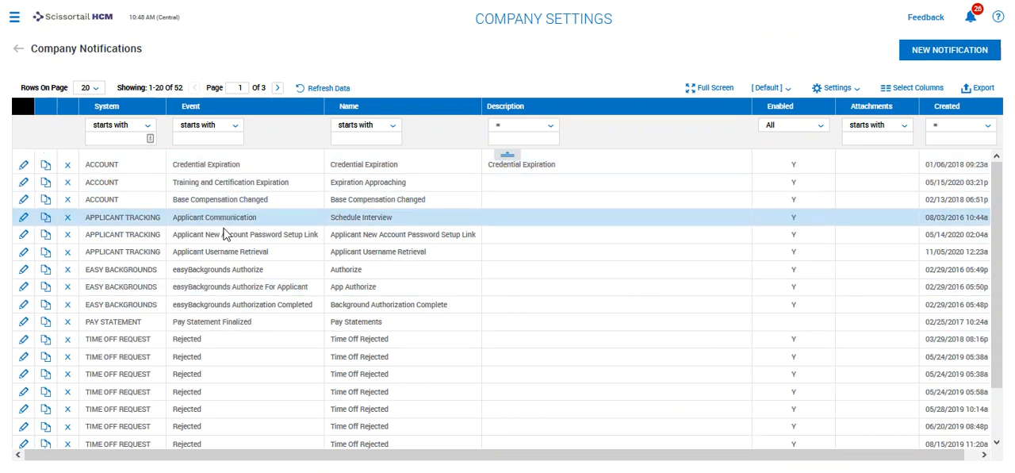
{"action": "left_click", "coordinate": [242, 304]}
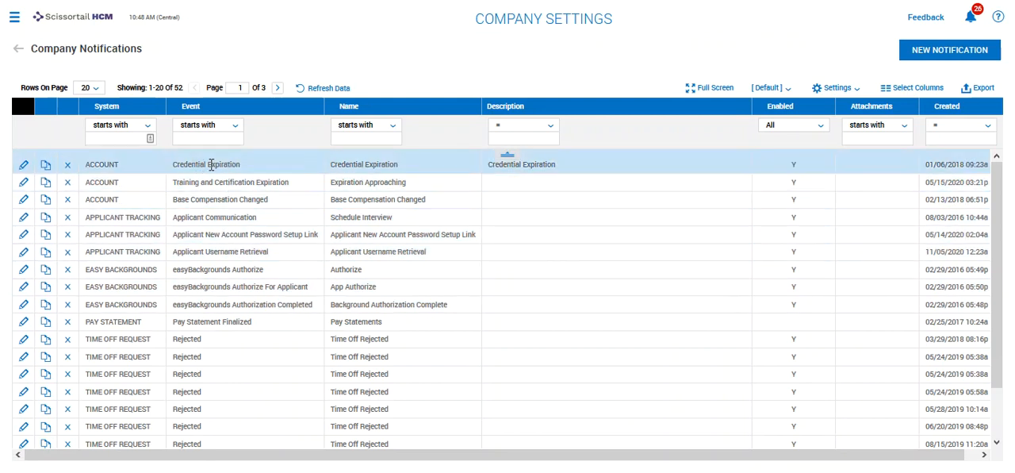
{"action": "mouse_move", "coordinate": [745, 154]}
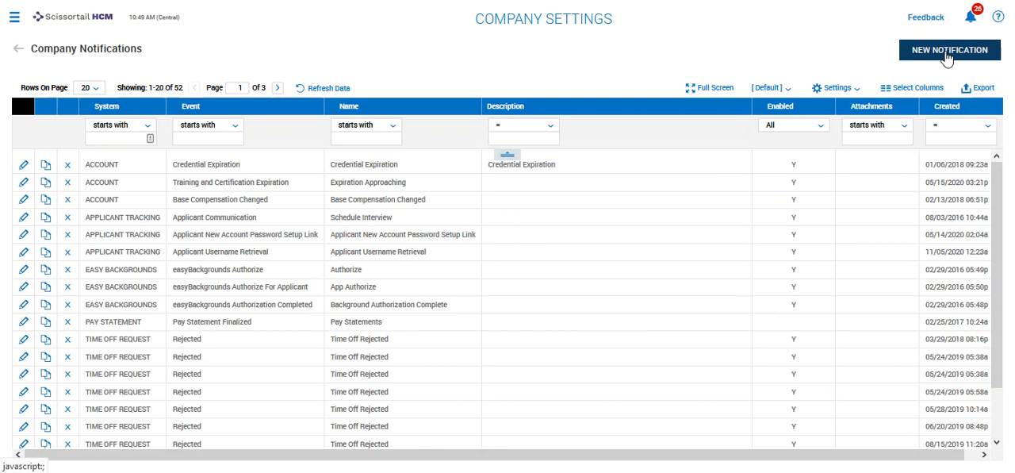
Step: Start a new company notification and scroll the available list toward Direct Deposit Changed
{"action": "left_click", "coordinate": [950, 50]}
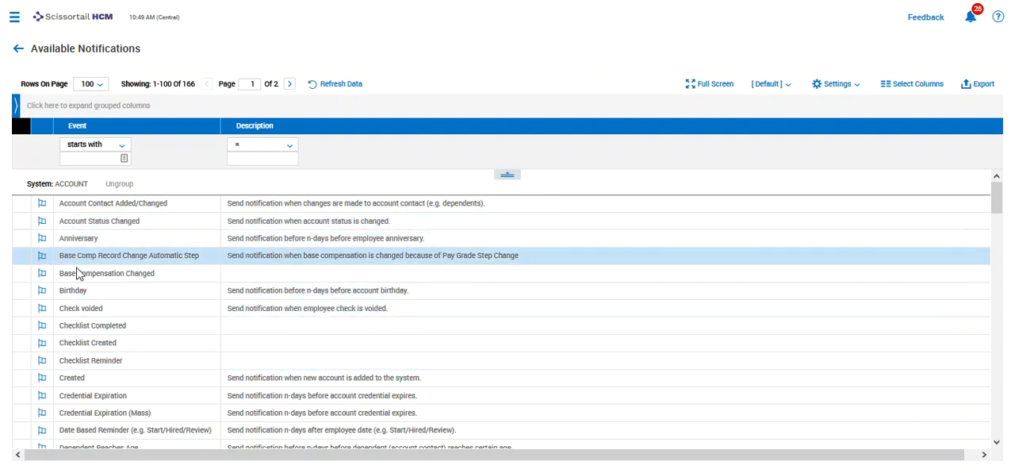
{"action": "scroll", "scroll_direction": "down", "scroll_amount": 3}
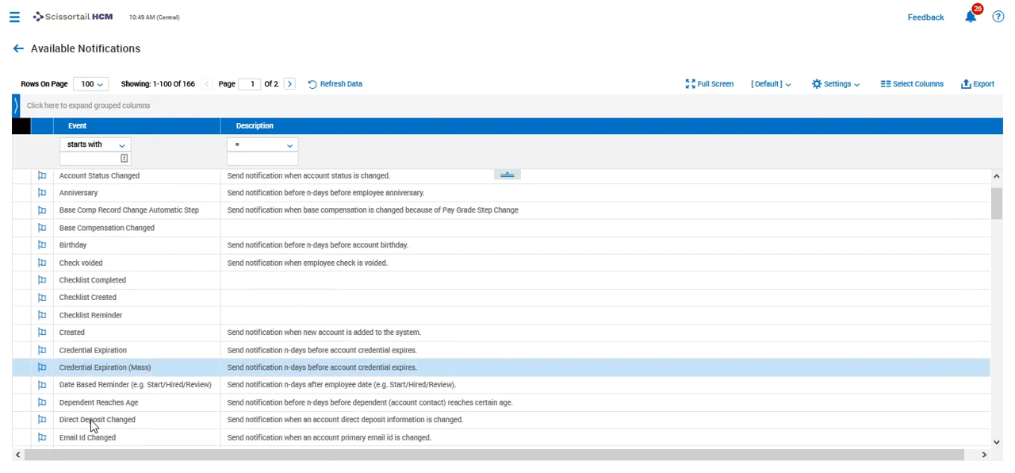
{"action": "scroll", "scroll_direction": "down", "scroll_amount": 3}
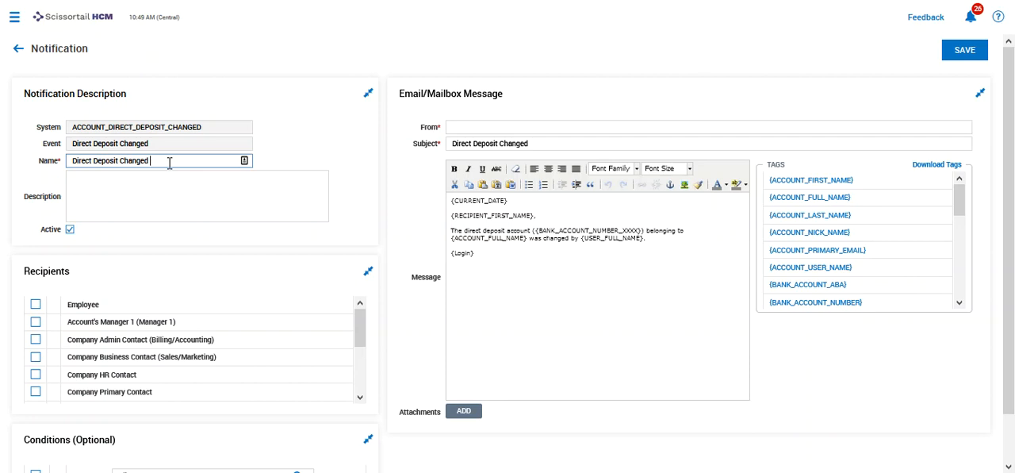
Step: Append 'R6' so the name reads Direct Deposit Changed R6, then move to Description
{"action": "type", "text": "R6"}
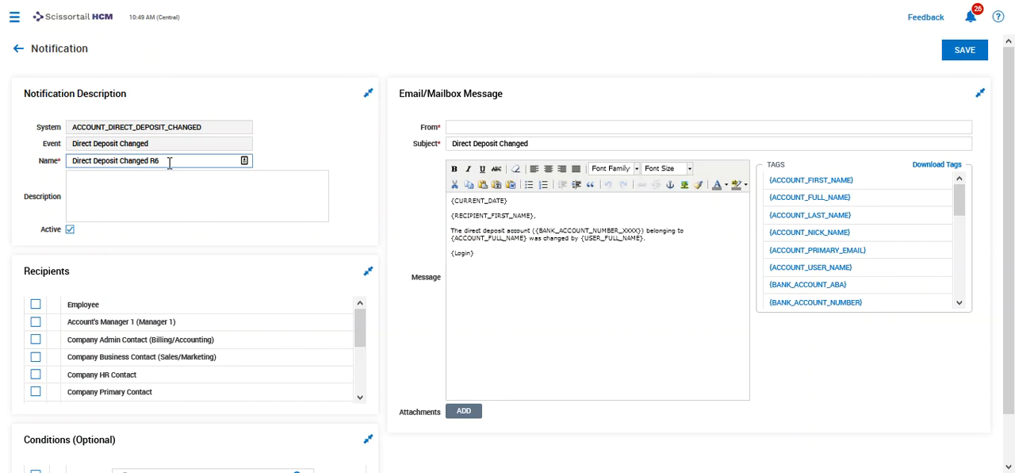
{"action": "left_click", "coordinate": [196, 196]}
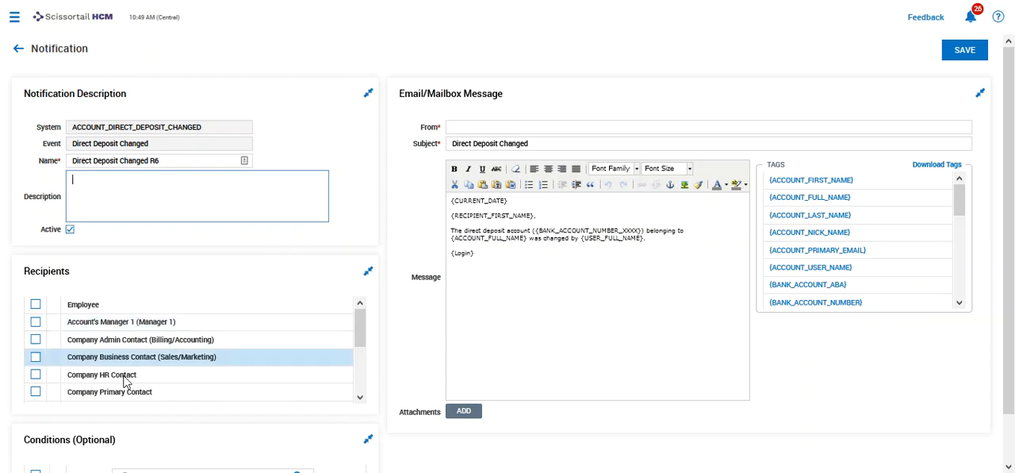
{"action": "mouse_move", "coordinate": [87, 284]}
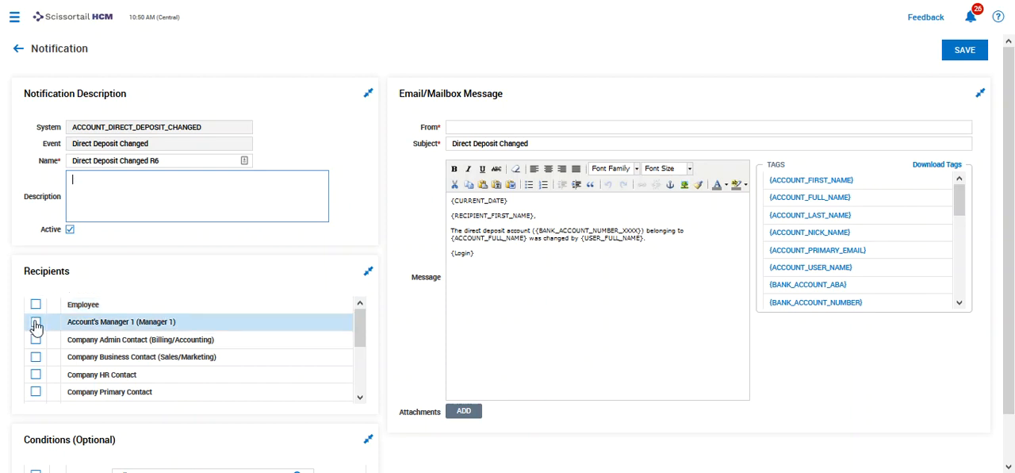
Step: Scroll through Recipients with Company Payroll Contact ticked down to the Conditions section
{"action": "scroll", "scroll_direction": "down", "scroll_amount": 3}
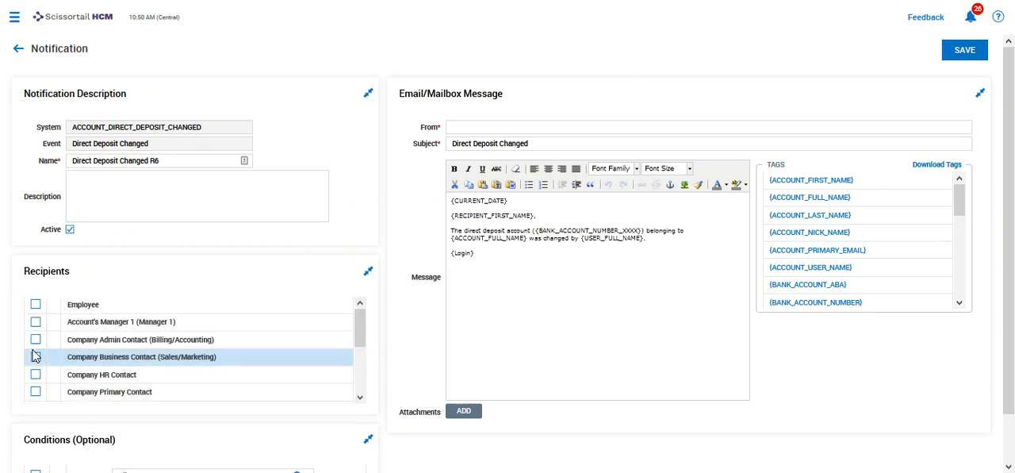
{"action": "scroll", "scroll_direction": "down", "scroll_amount": 3}
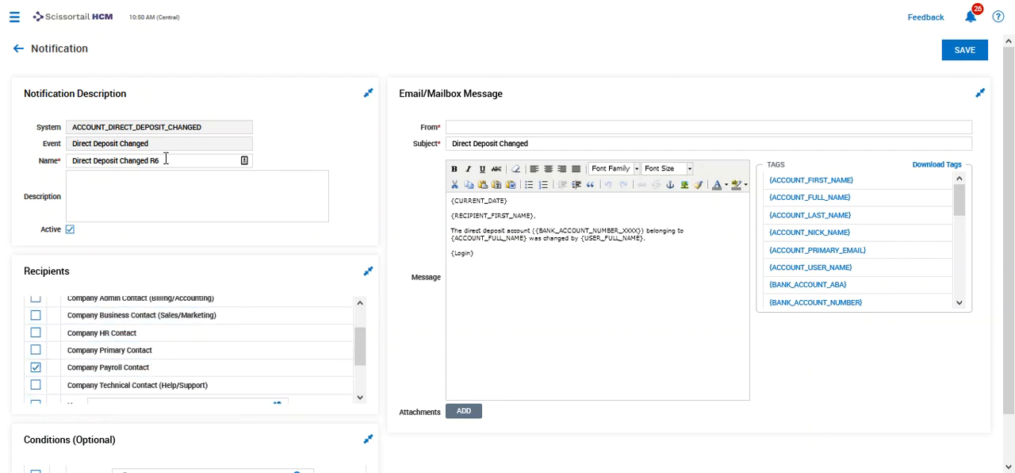
{"action": "mouse_move", "coordinate": [234, 366]}
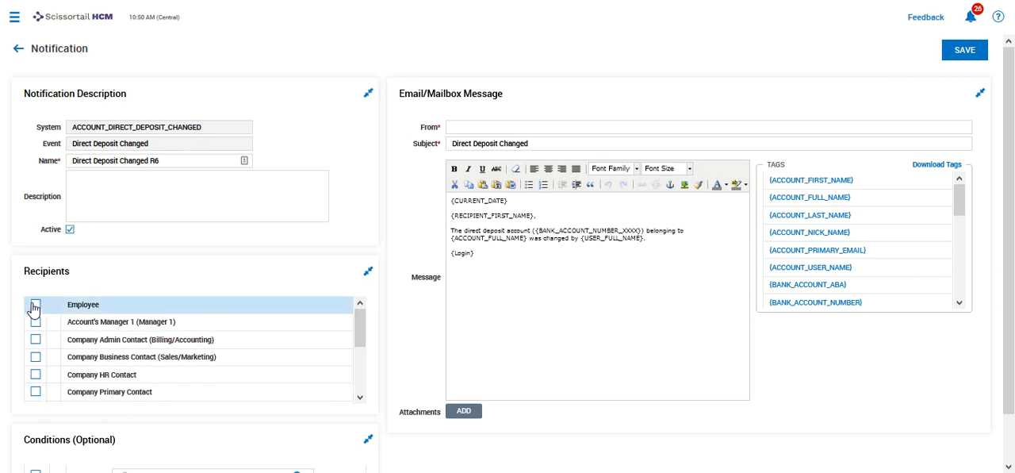
{"action": "mouse_move", "coordinate": [34, 308]}
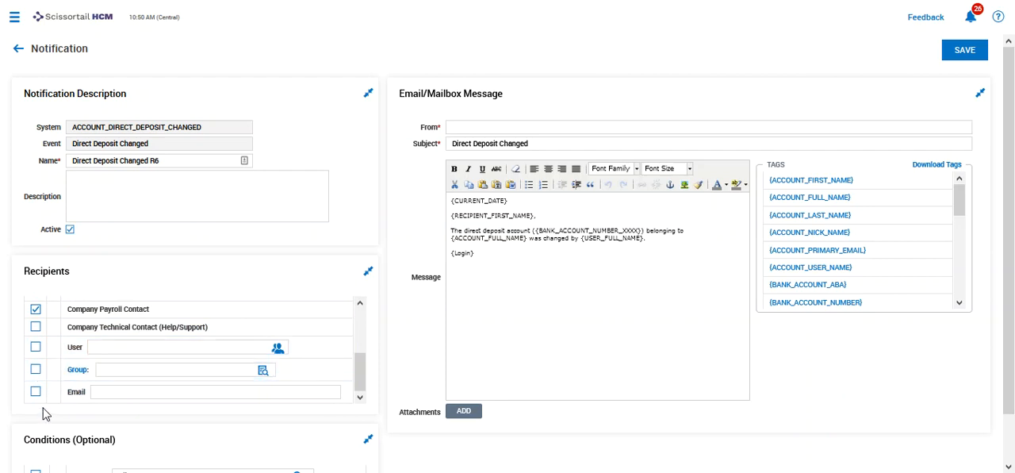
{"action": "scroll", "scroll_direction": "down", "scroll_amount": 3}
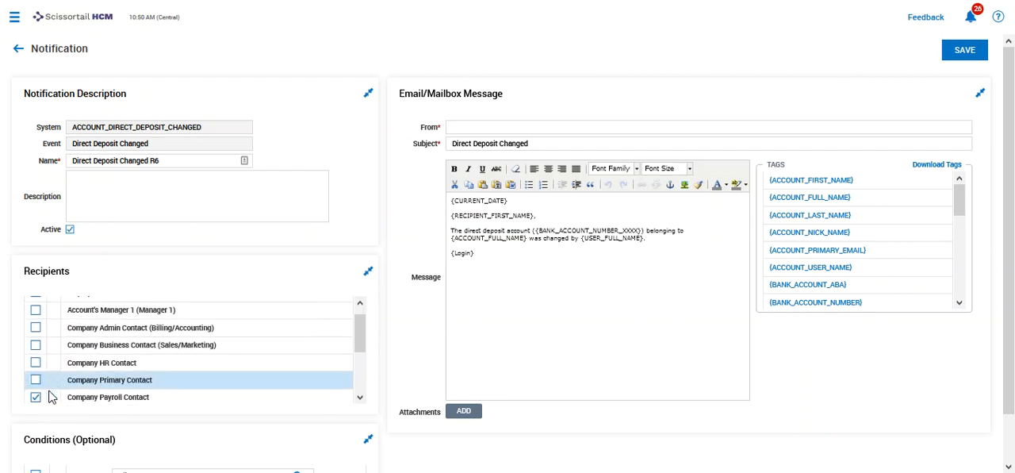
{"action": "scroll", "scroll_direction": "down", "scroll_amount": 3}
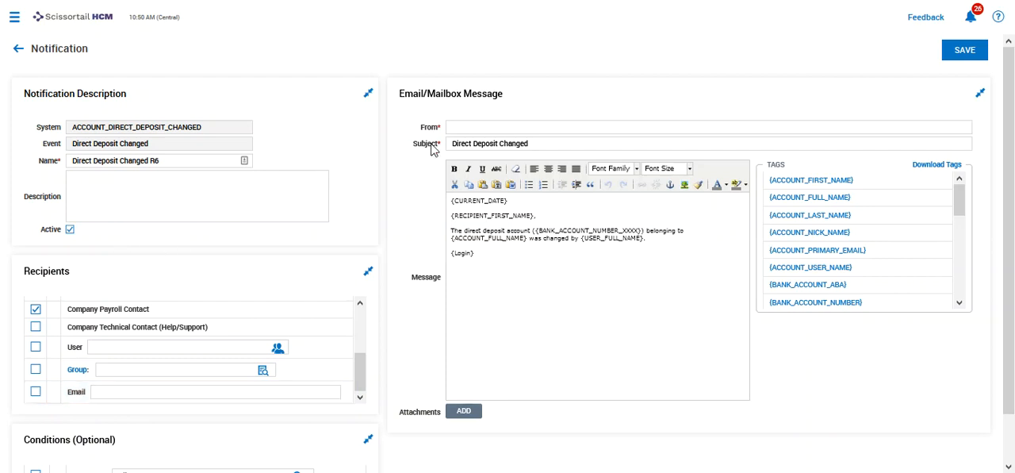
{"action": "scroll", "scroll_direction": "down", "scroll_amount": 3}
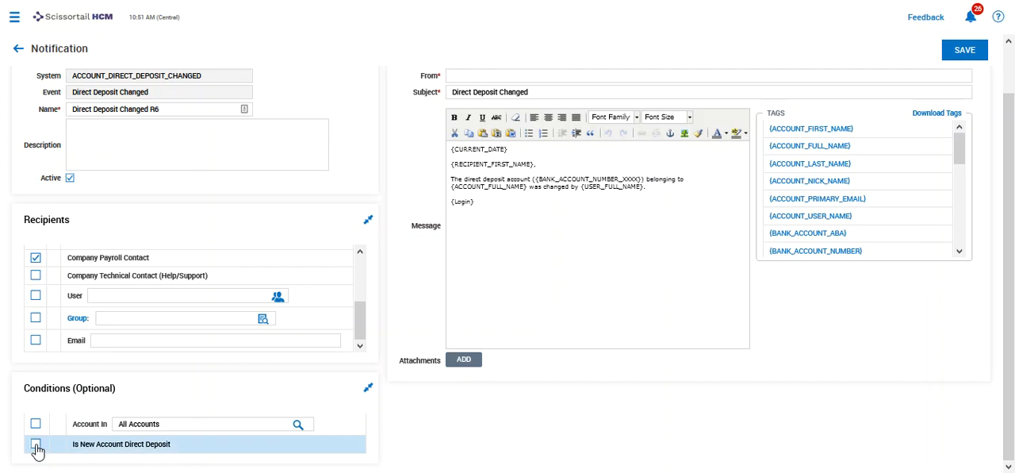
Step: Tick the Is New Account Direct Deposit condition and move into the From field
{"action": "left_click", "coordinate": [35, 444]}
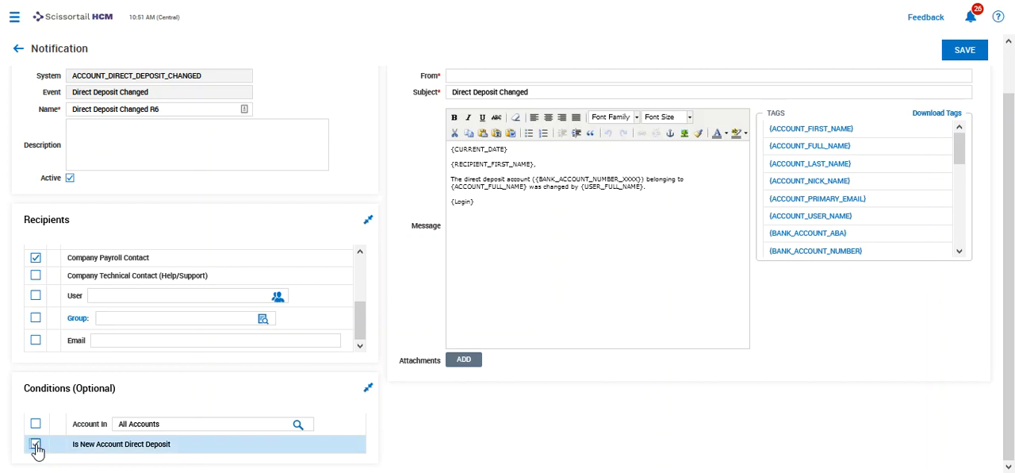
{"action": "left_click", "coordinate": [36, 443]}
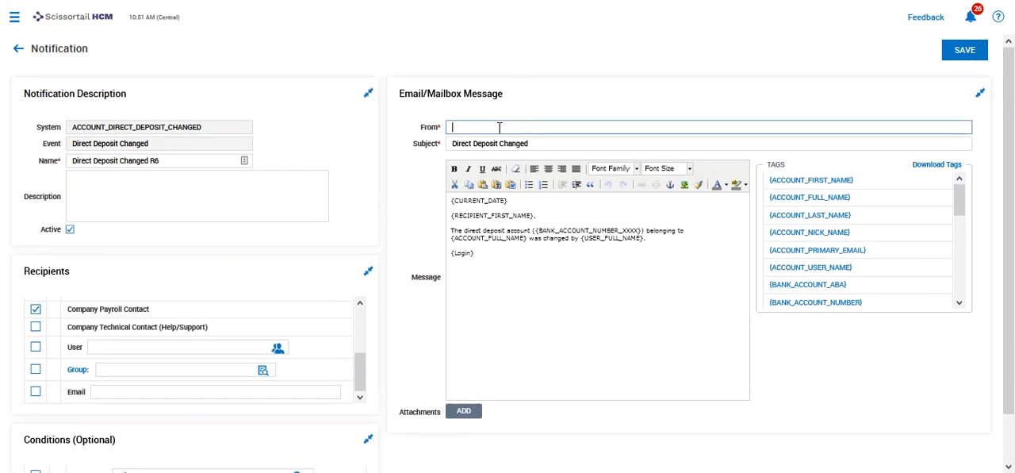
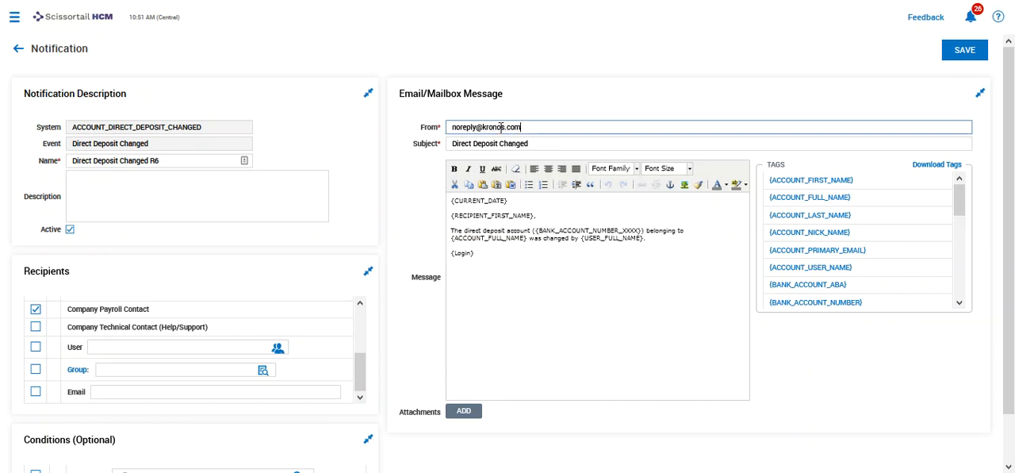
{"action": "triple_click", "coordinate": [489, 143]}
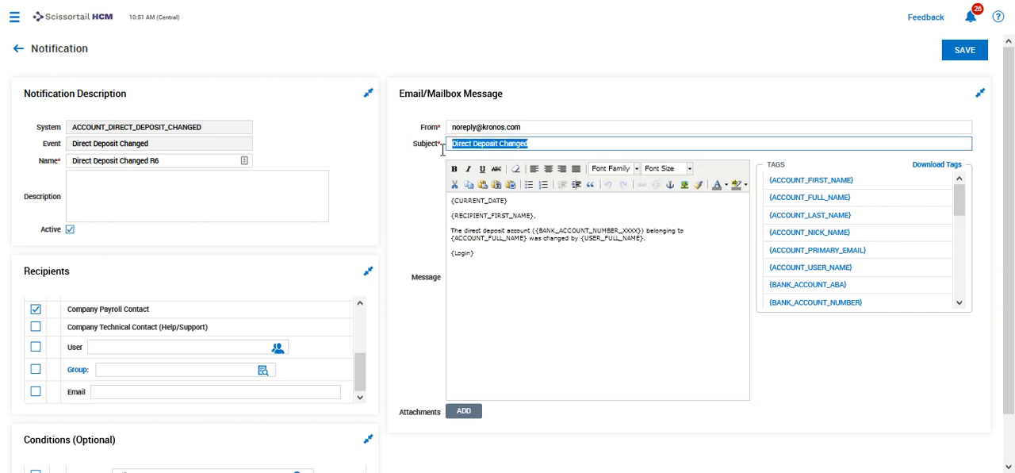
{"action": "left_click", "coordinate": [640, 255]}
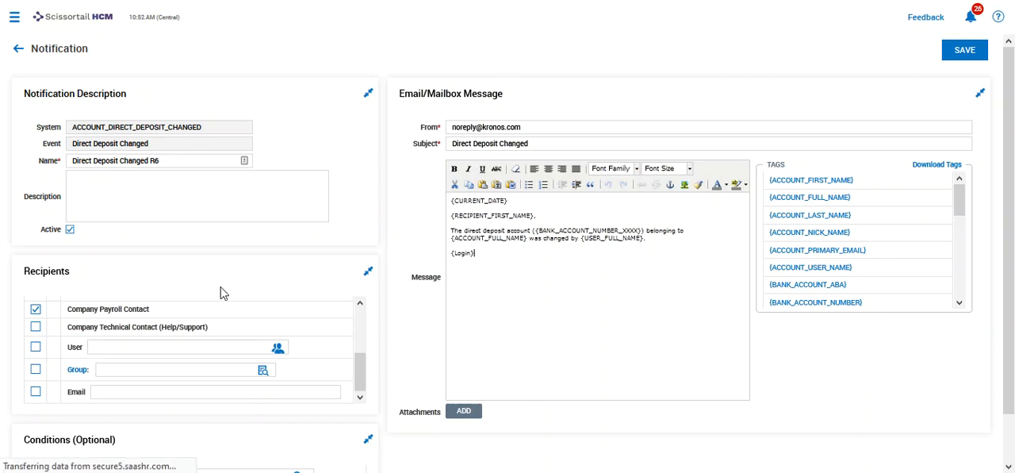
{"action": "mouse_move", "coordinate": [920, 42]}
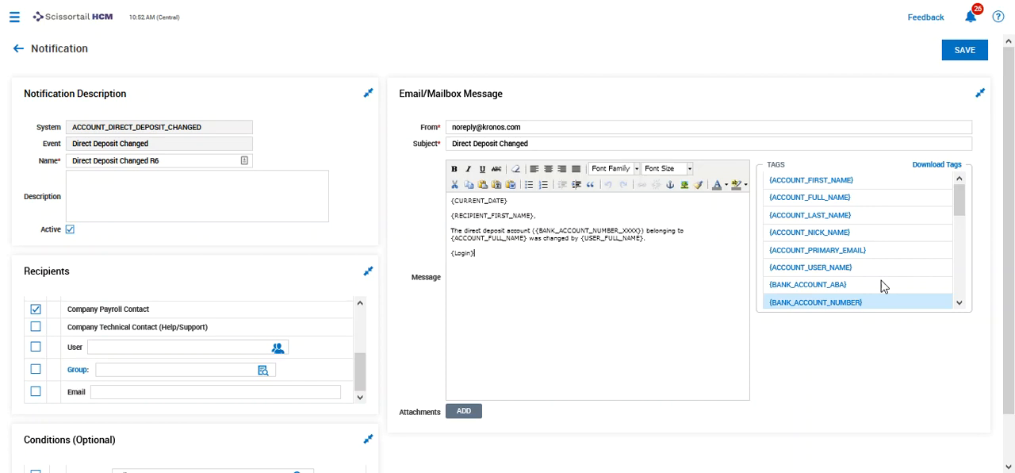
{"action": "mouse_move", "coordinate": [809, 284]}
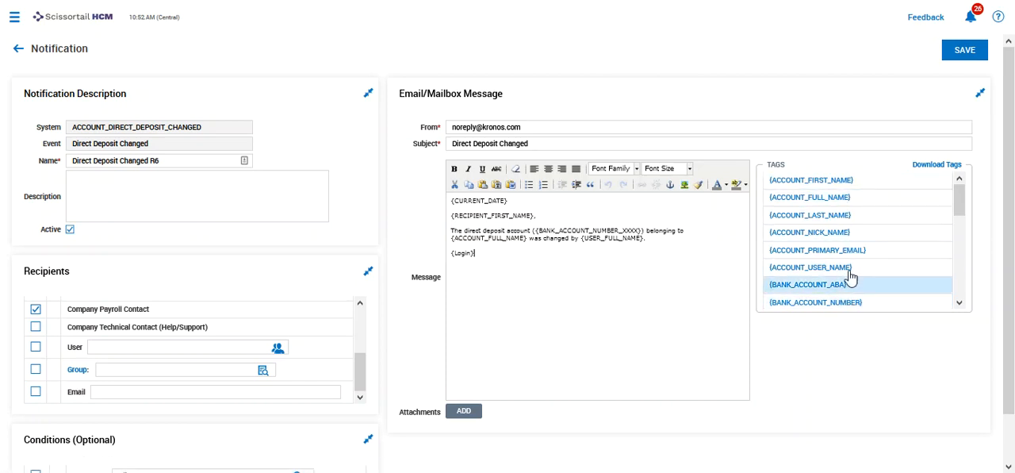
{"action": "mouse_move", "coordinate": [831, 267]}
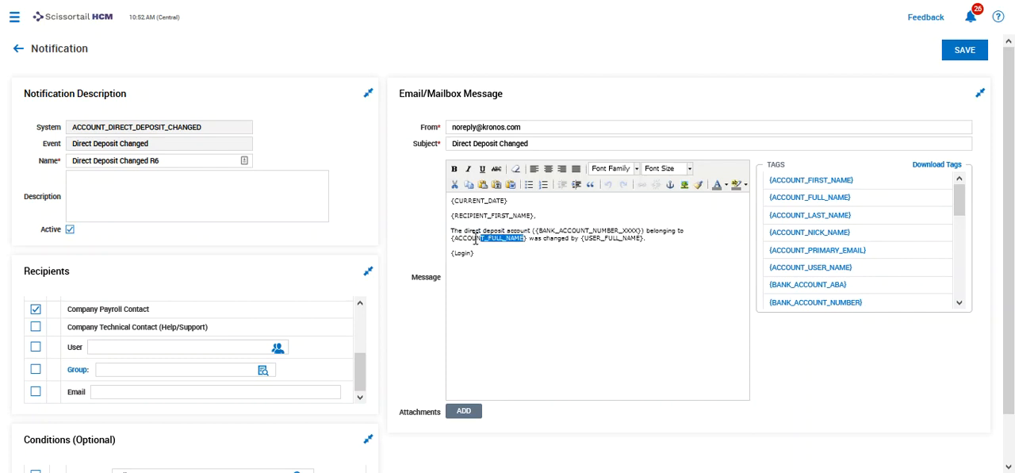
Step: Select the {ACCOUNT_FULL_NAME} tag in the message to adjust the line break before 'to'
{"action": "double_click", "coordinate": [487, 238]}
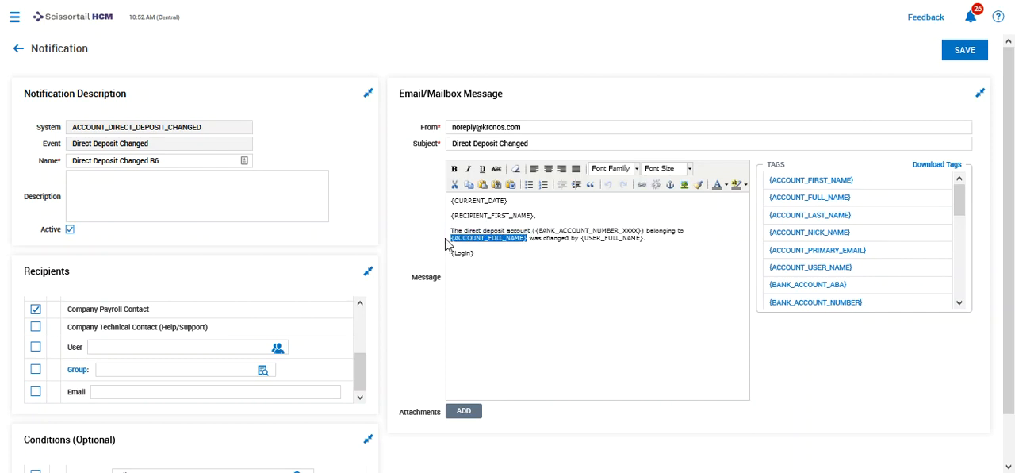
{"action": "mouse_move", "coordinate": [775, 294]}
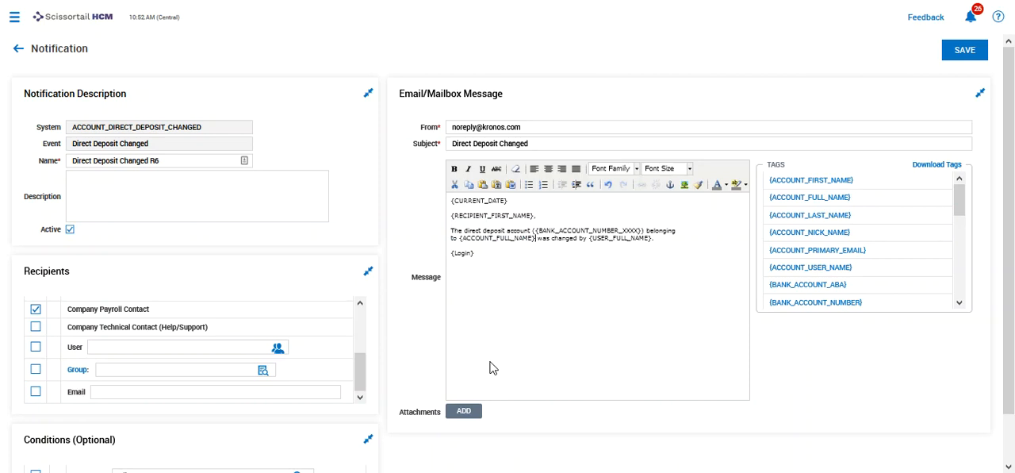
{"action": "mouse_move", "coordinate": [501, 348]}
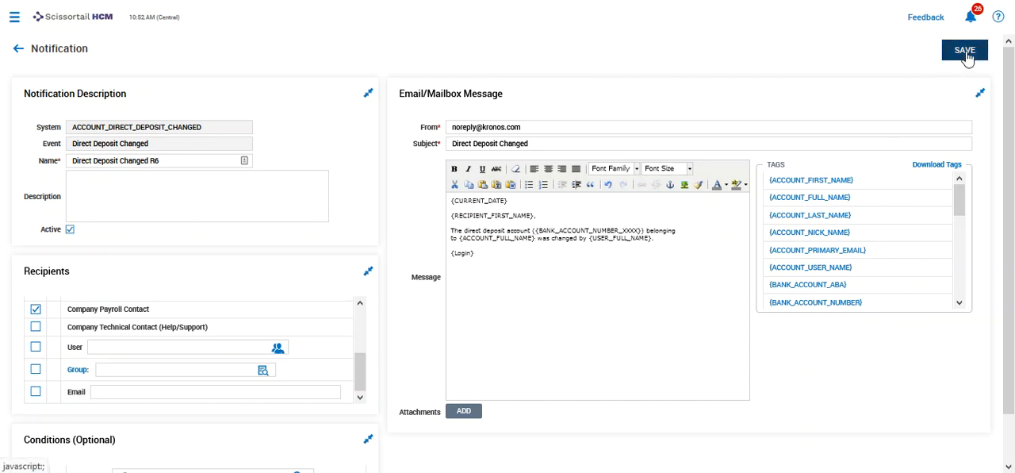
Step: Save, hit the Invalid Tags: Login error, correct the tag to {LOGIN}, and save successfully
{"action": "left_click", "coordinate": [965, 50]}
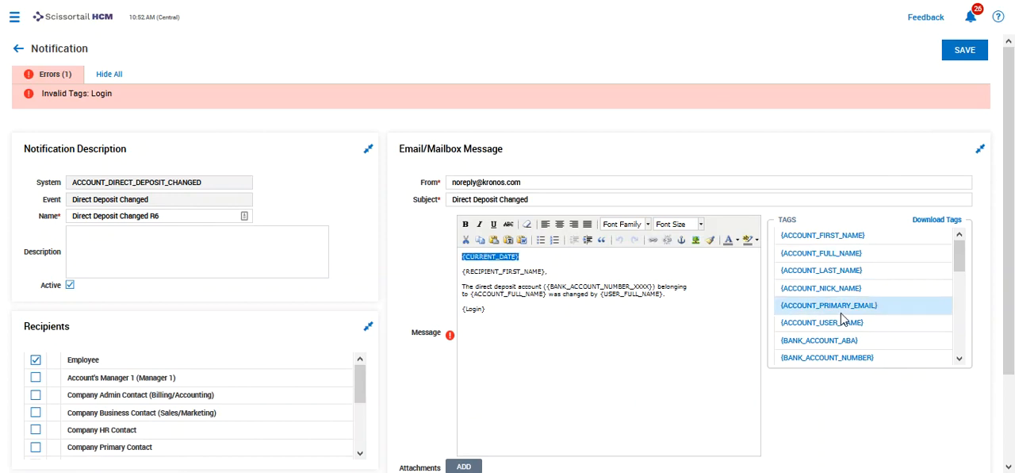
{"action": "scroll", "scroll_direction": "down", "scroll_amount": 3}
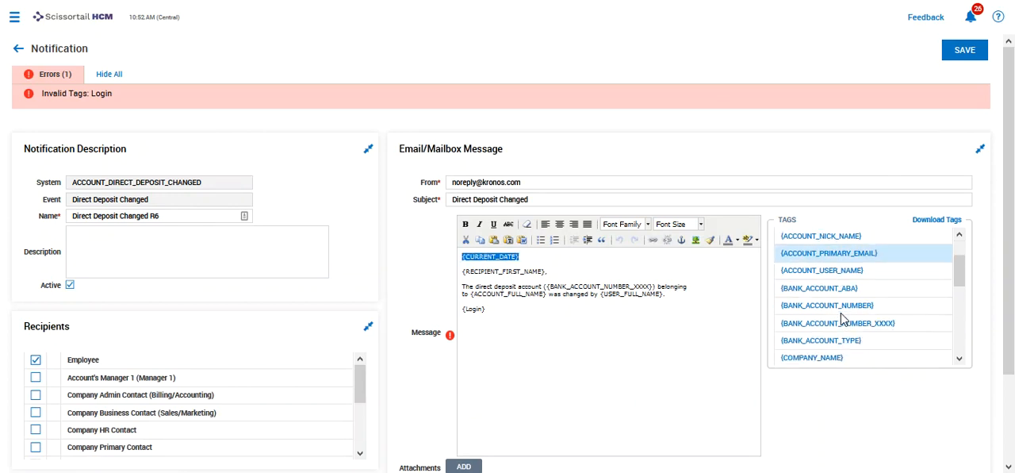
{"action": "scroll", "scroll_direction": "down", "scroll_amount": 3}
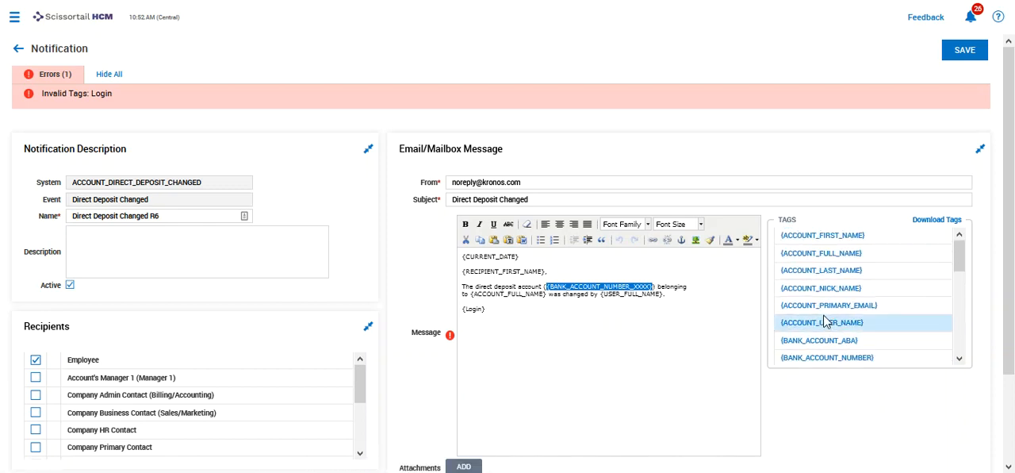
{"action": "scroll", "scroll_direction": "down", "scroll_amount": 3}
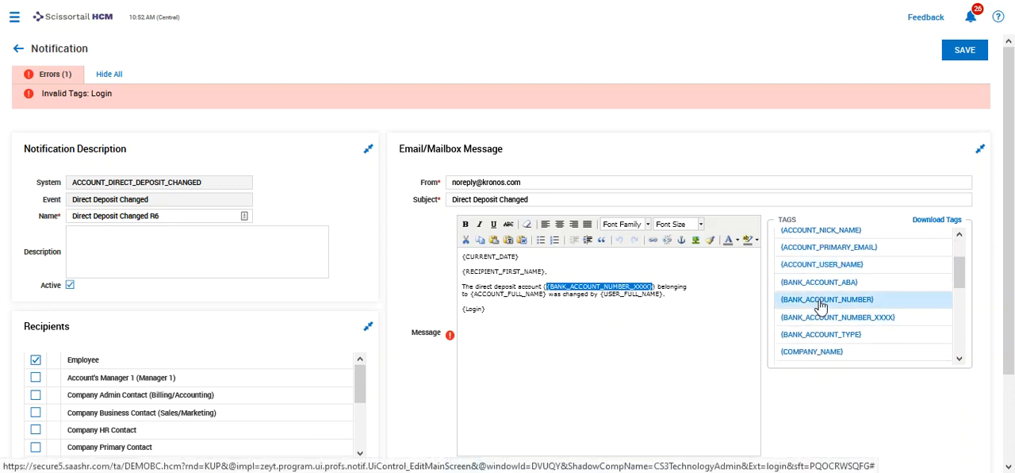
{"action": "mouse_move", "coordinate": [821, 316]}
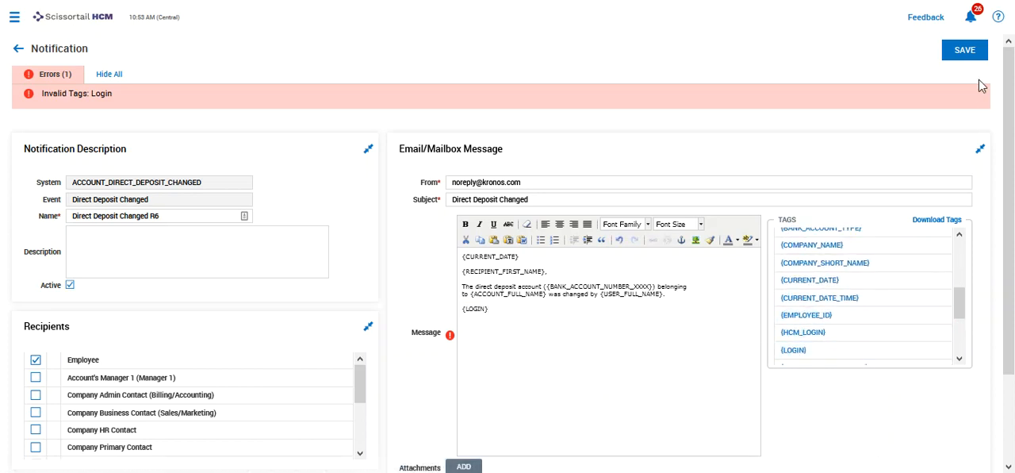
{"action": "left_click", "coordinate": [964, 50]}
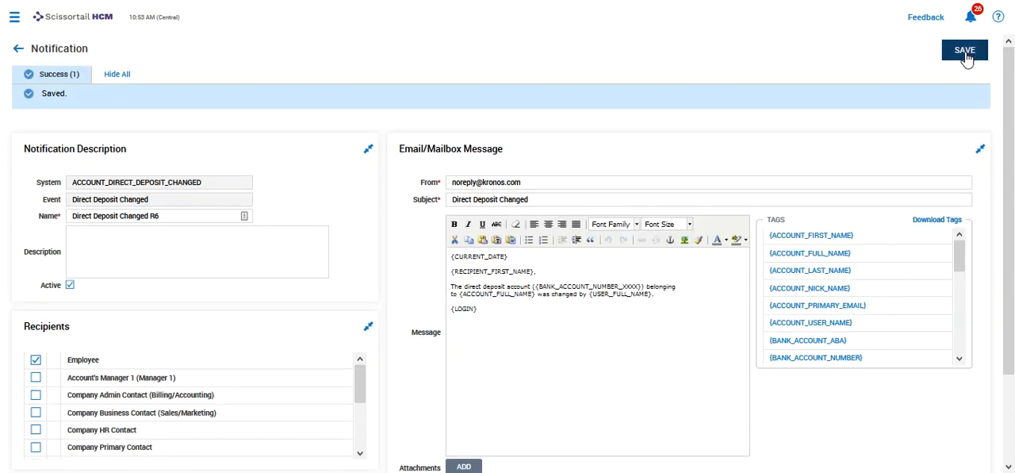